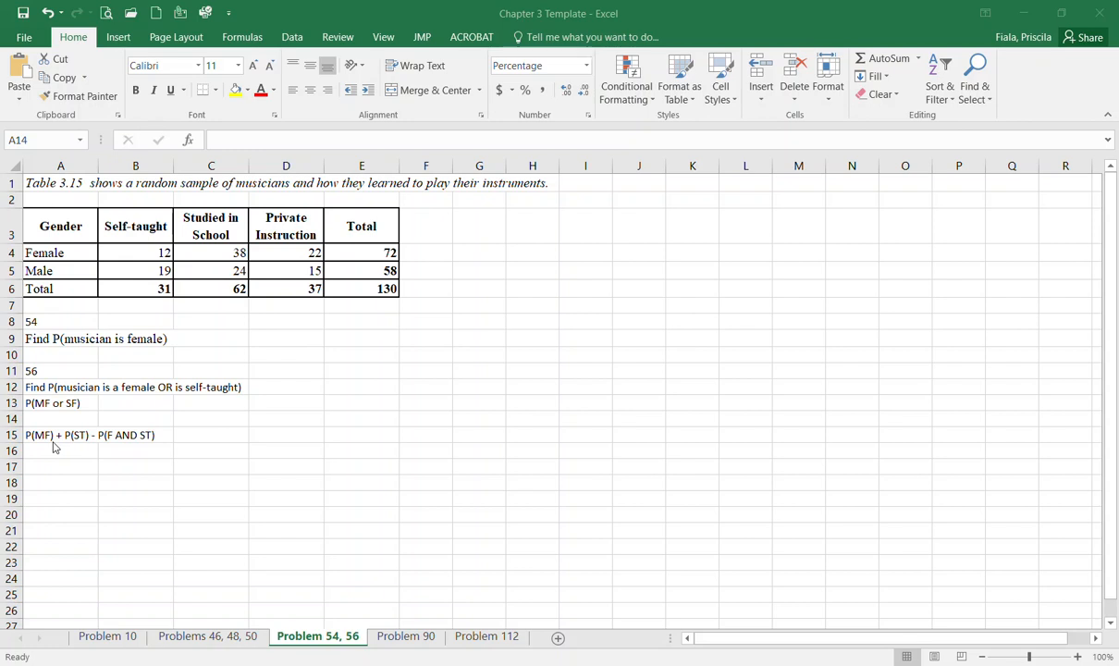
mouse_move(48, 463)
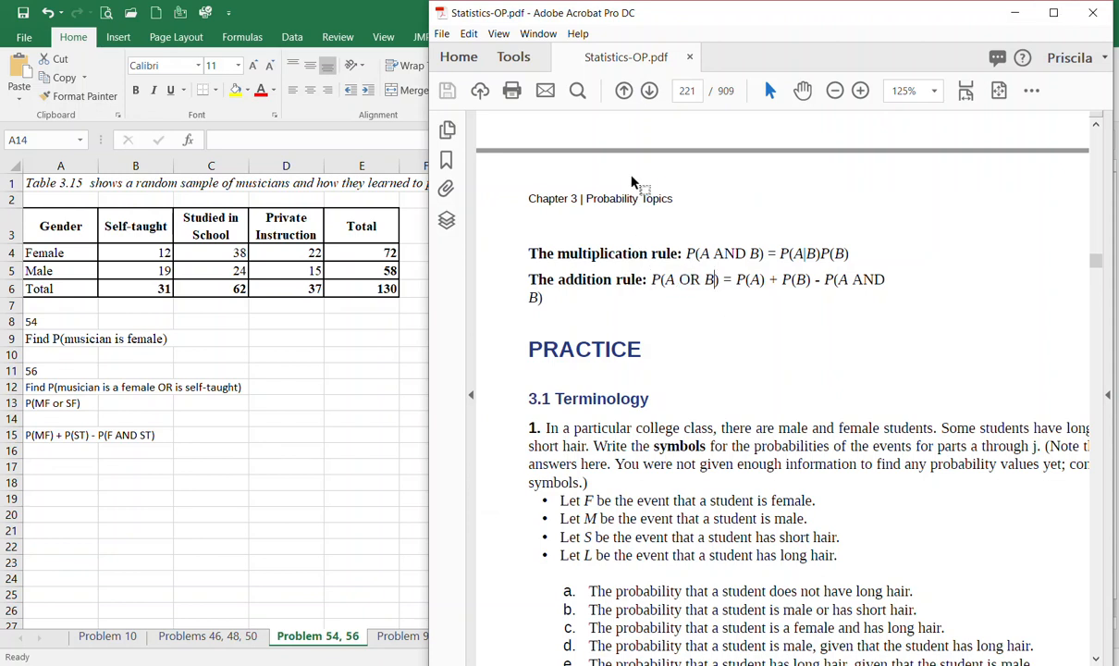
Minimize Acrobat to show the worksheet beside the addition rule P(A OR B)
click(1055, 12)
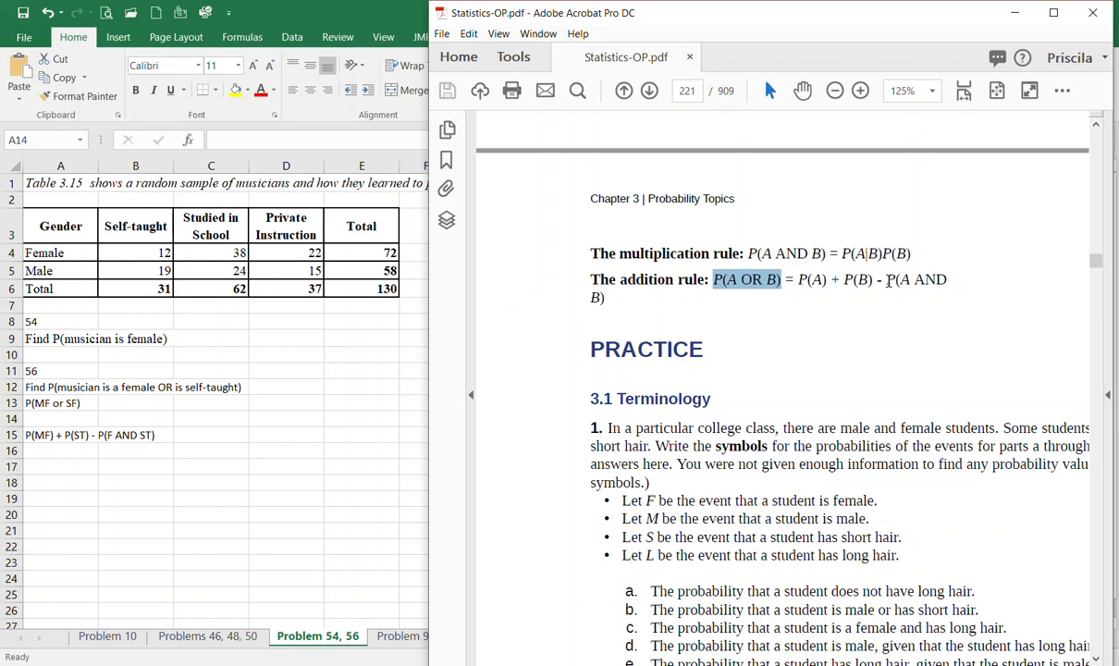
mouse_move(500, 260)
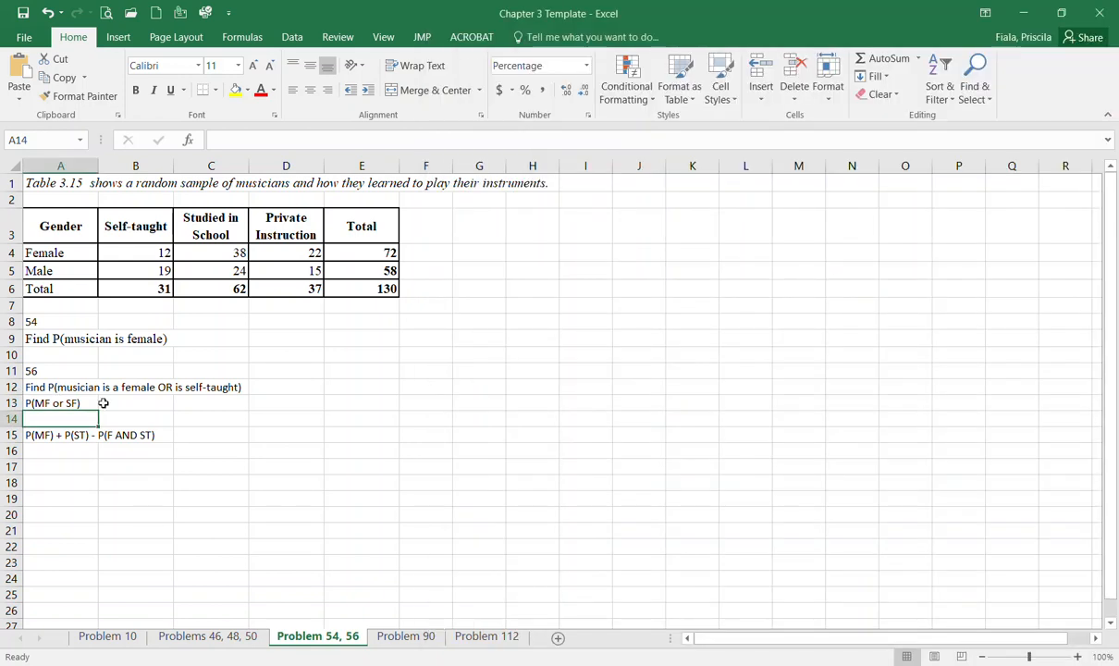
mouse_move(178, 385)
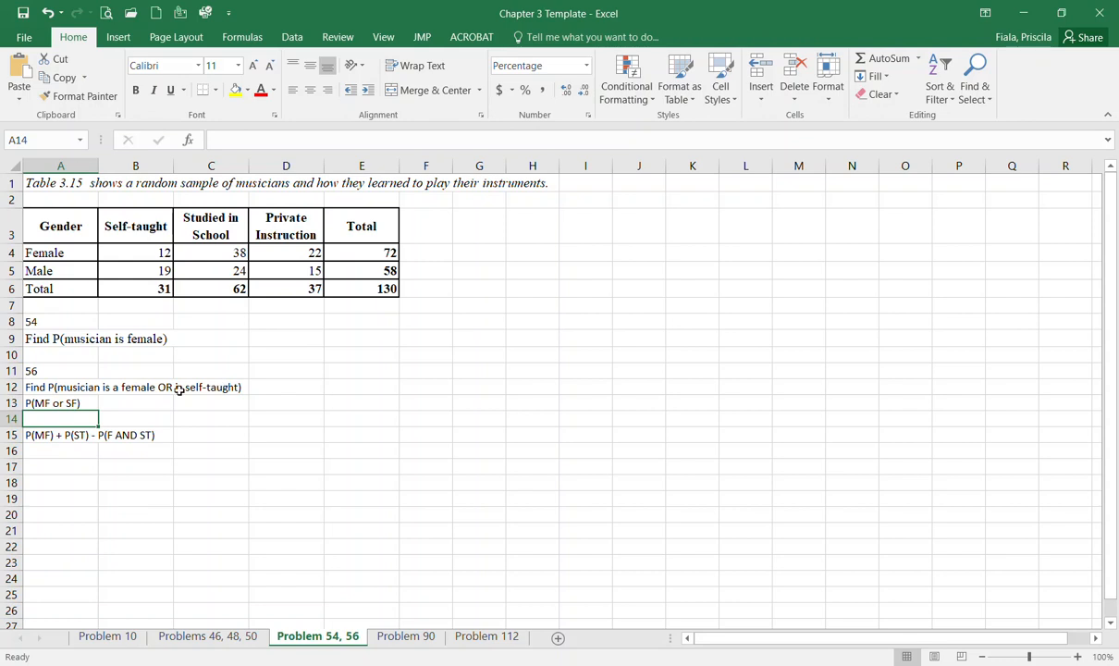
mouse_move(156, 368)
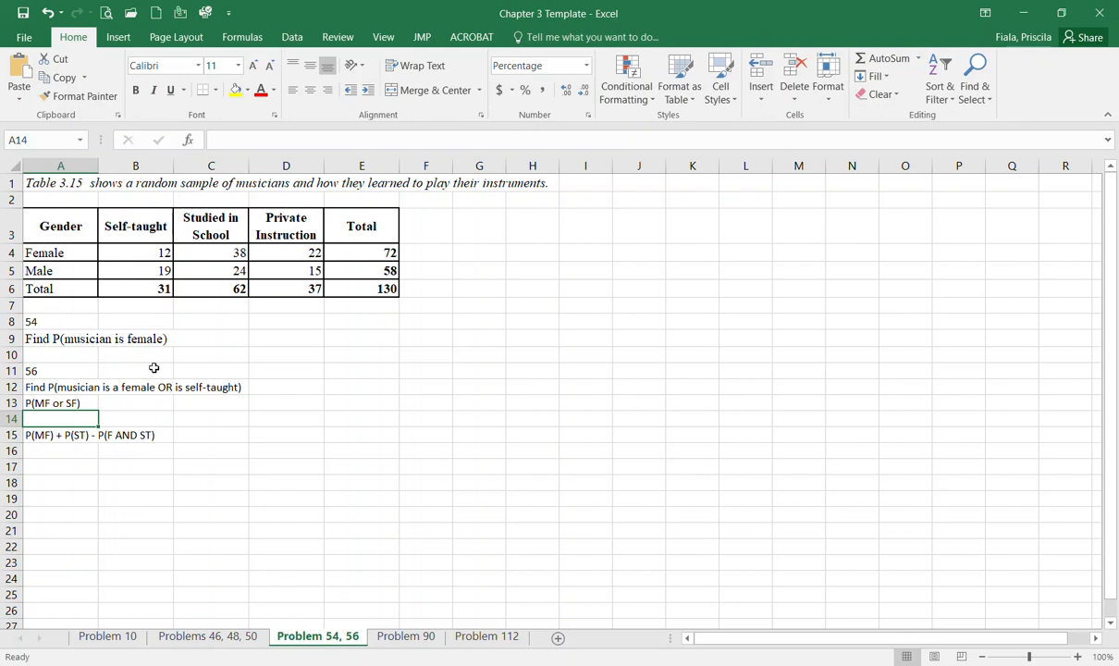
mouse_move(189, 370)
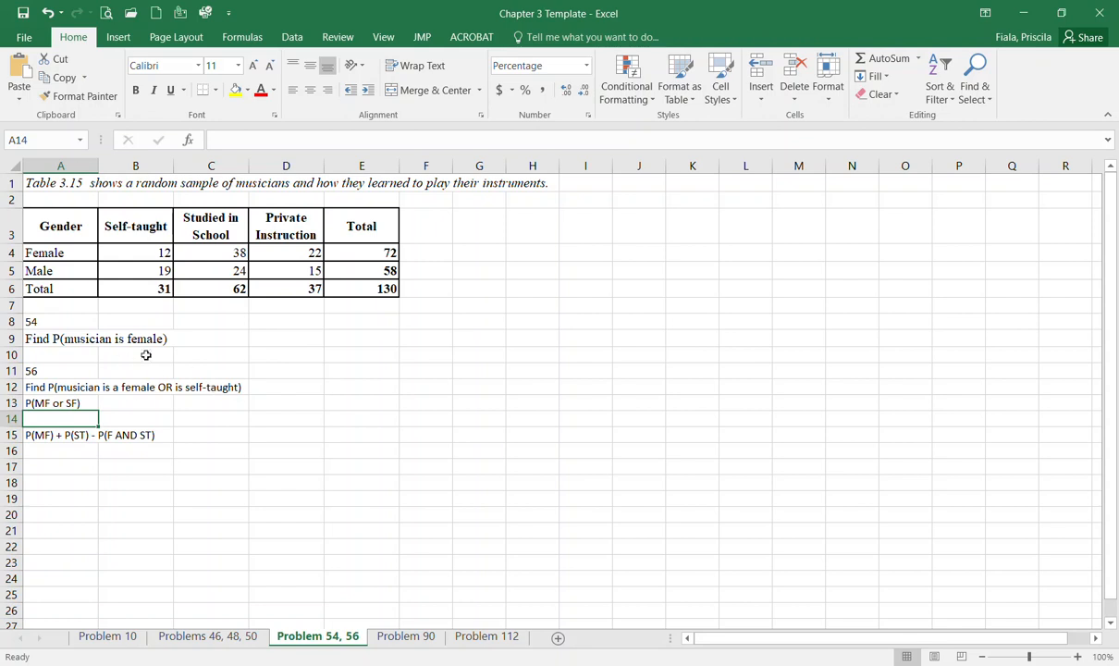
mouse_move(155, 251)
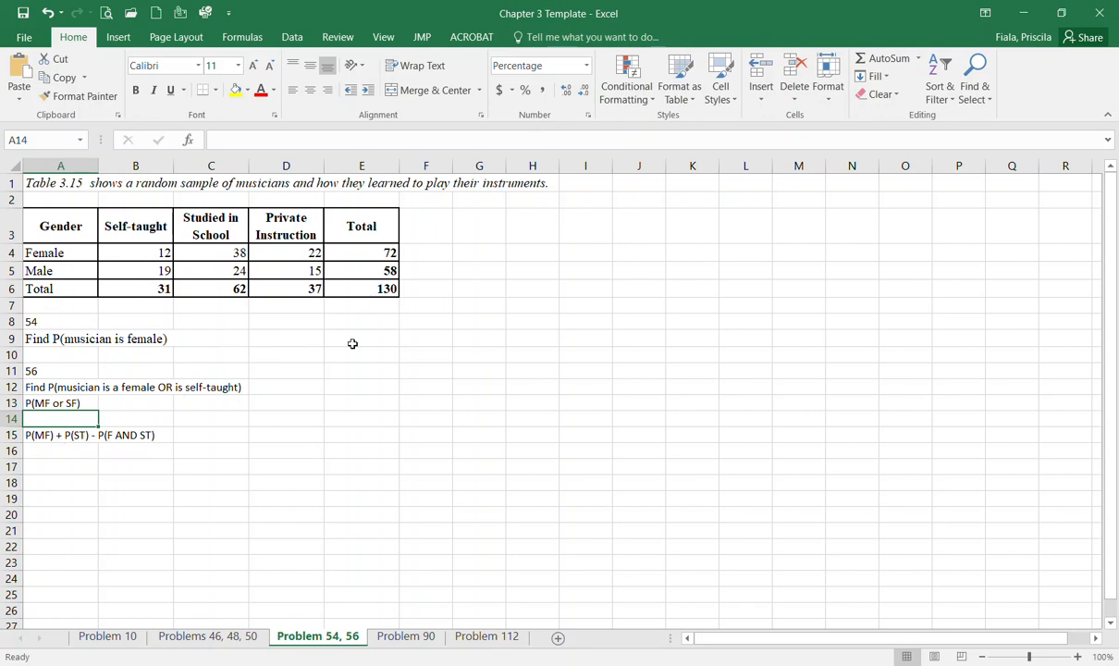
mouse_move(46, 353)
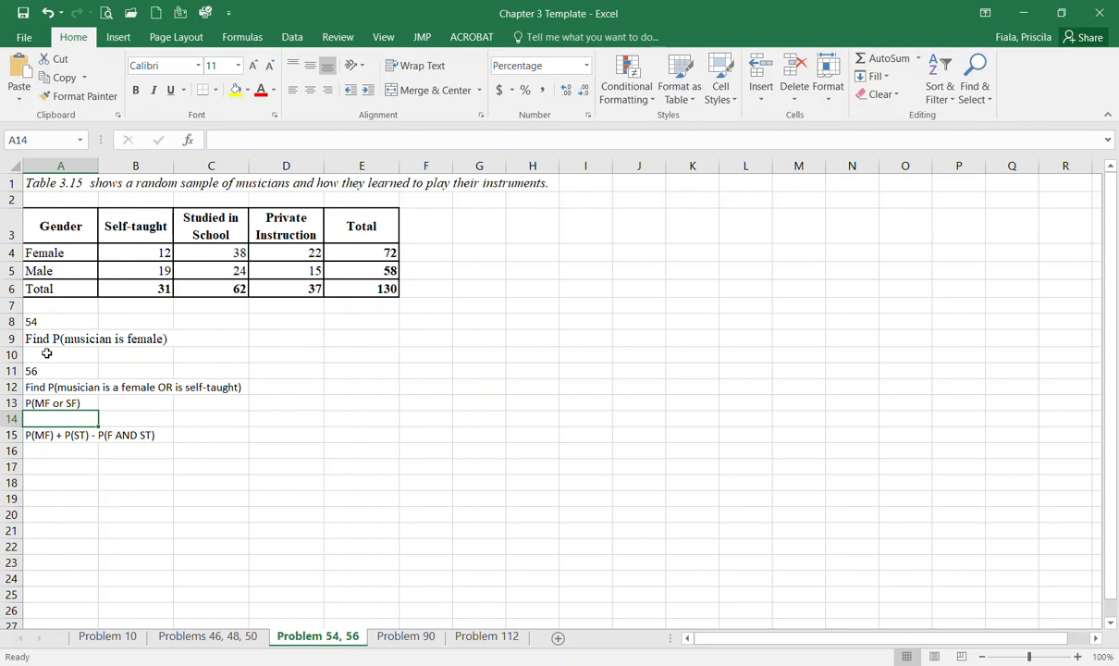
Fill the grand total cell (130) with yellow
click(59, 355)
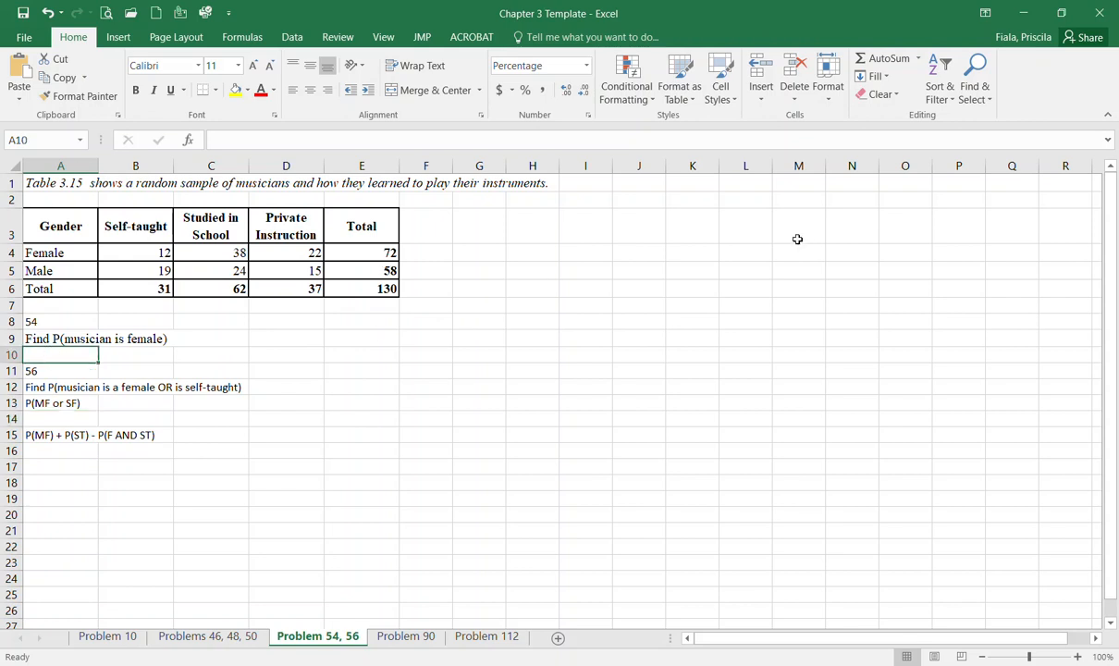
mouse_move(80, 244)
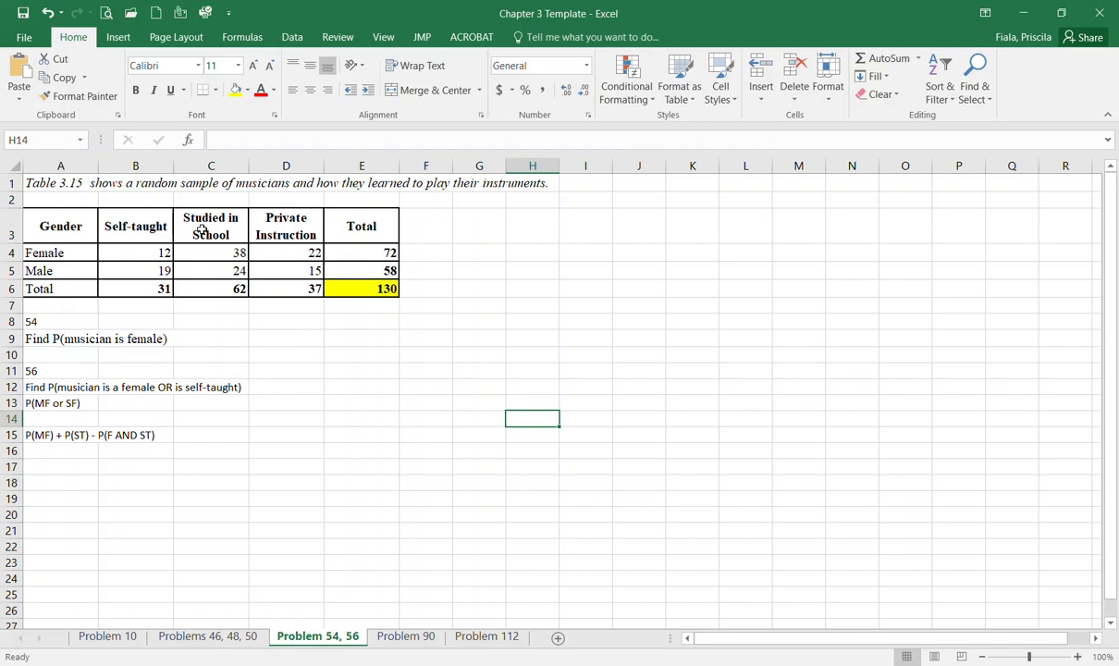
mouse_move(294, 237)
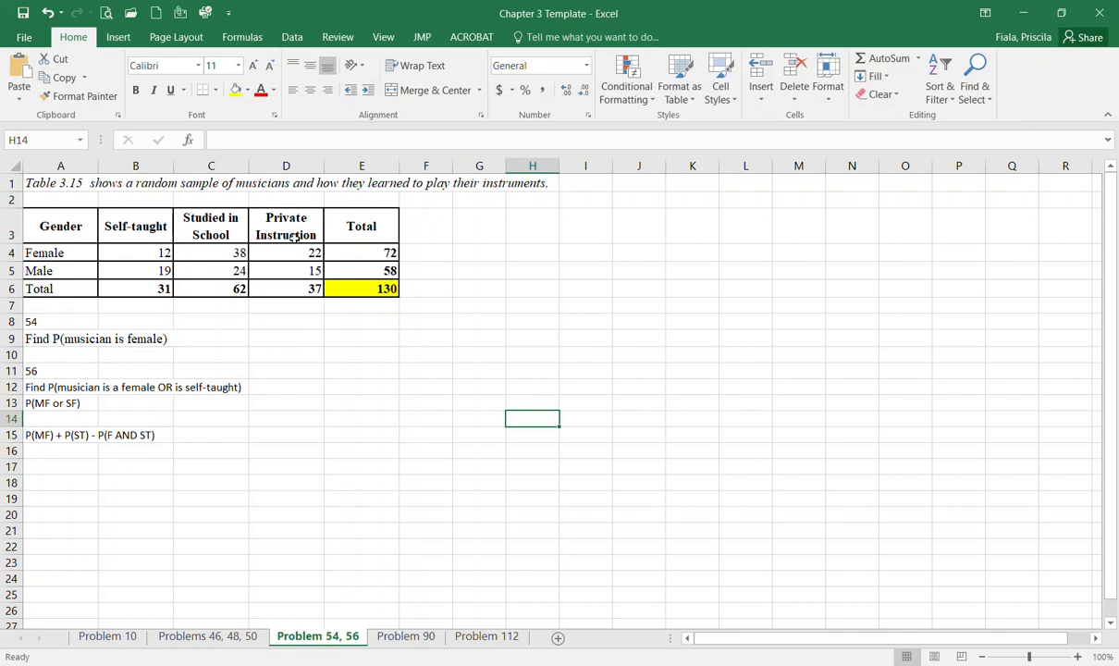
Enter the problem 56 question, 'P(MF or SF)' and the rule P(MF) + P(ST) - P(F AND ST)
click(285, 386)
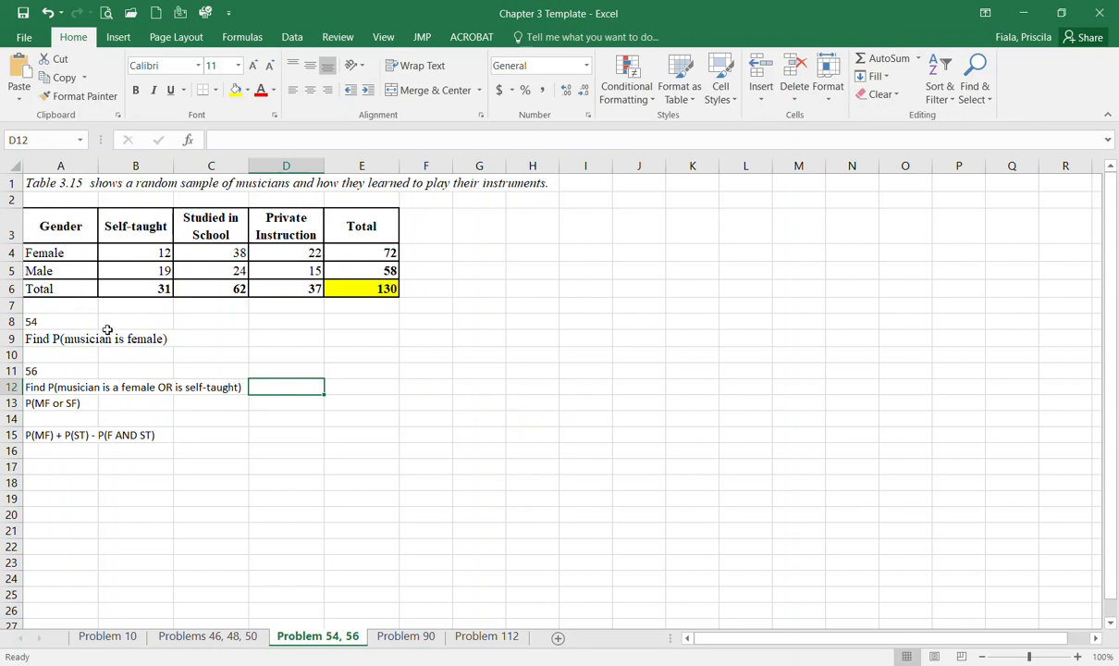
click(96, 339)
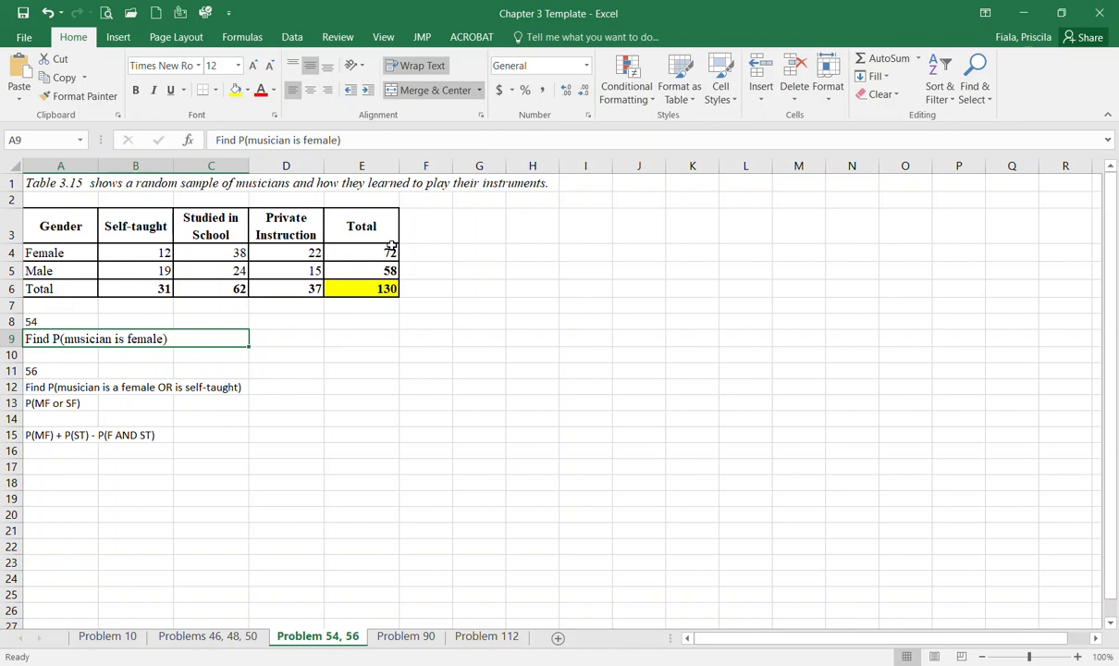
mouse_move(547, 333)
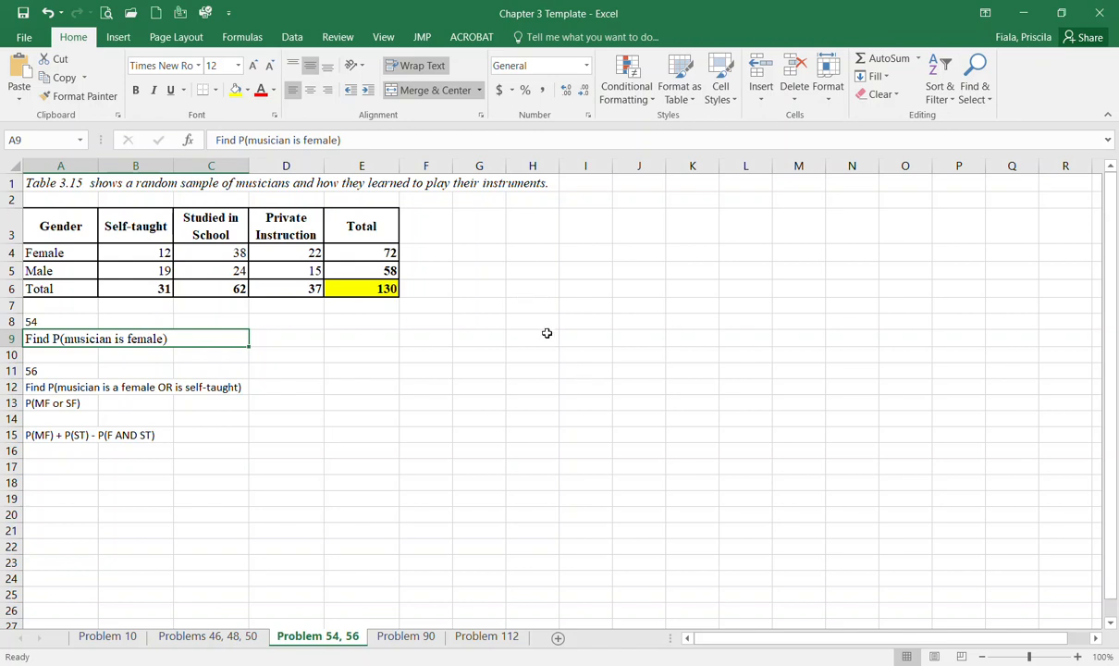
click(61, 355)
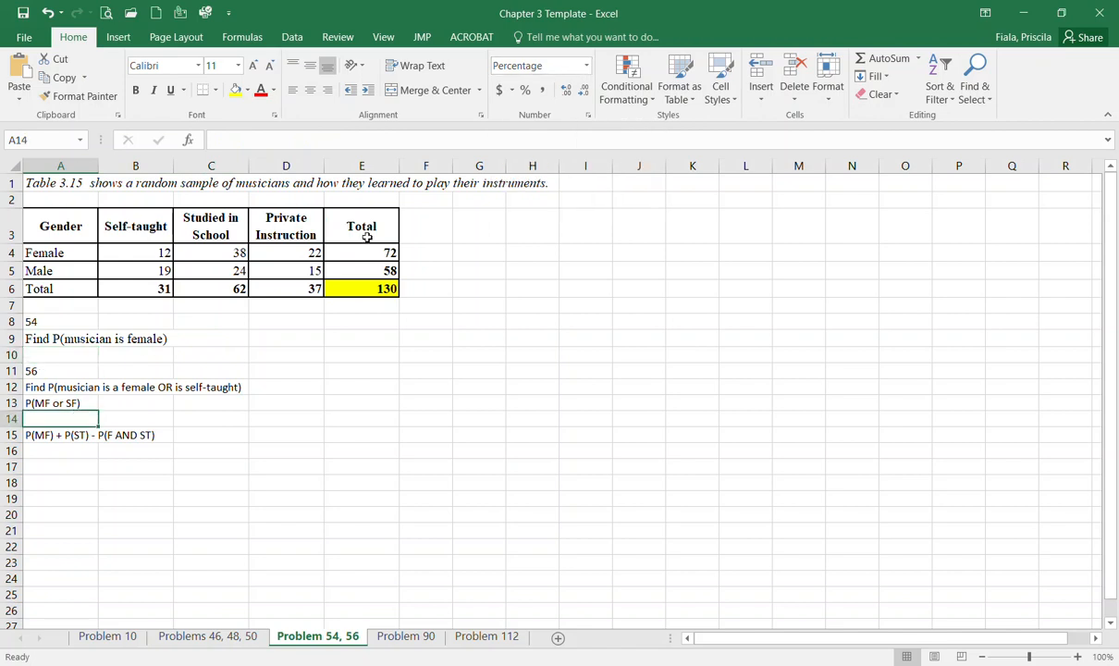
mouse_move(185, 366)
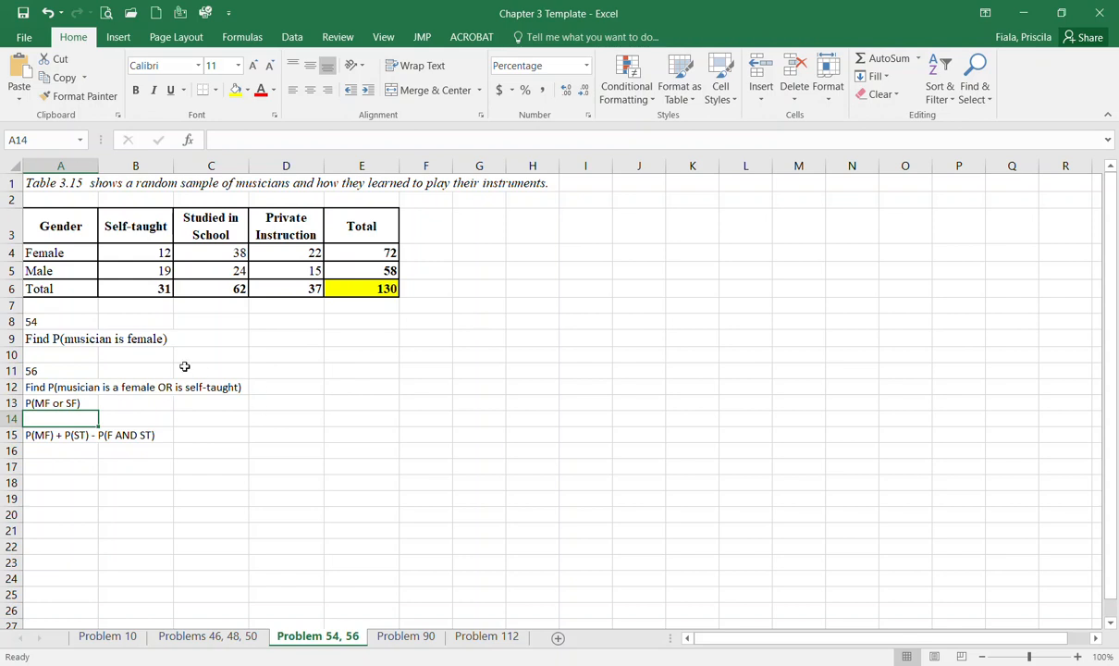
mouse_move(405, 254)
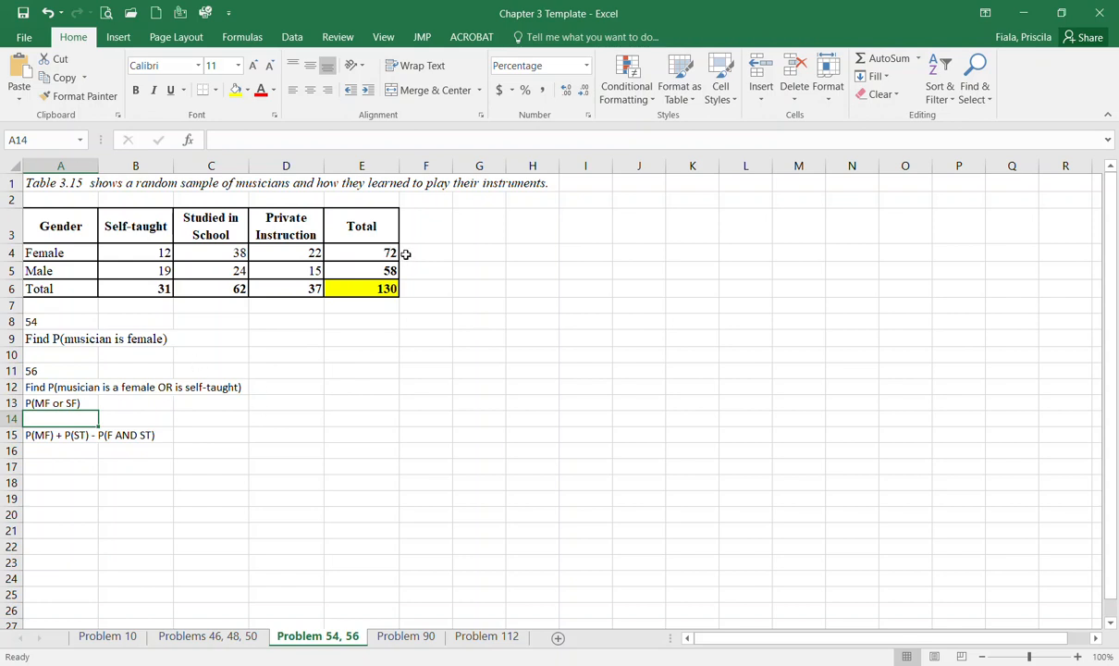
mouse_move(180, 392)
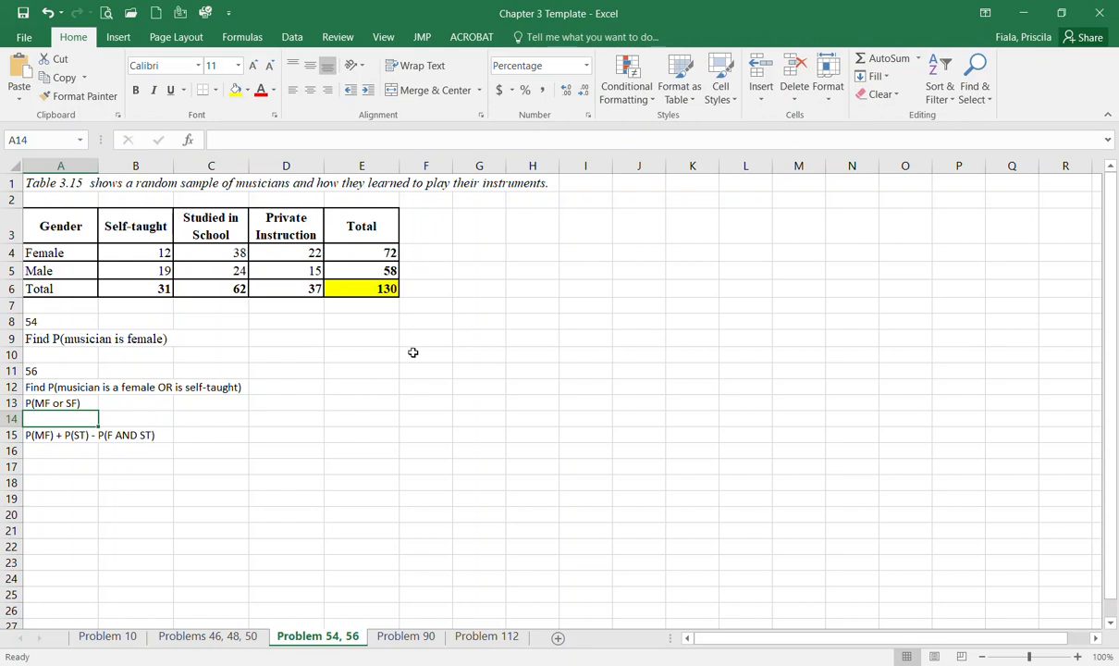
mouse_move(129, 213)
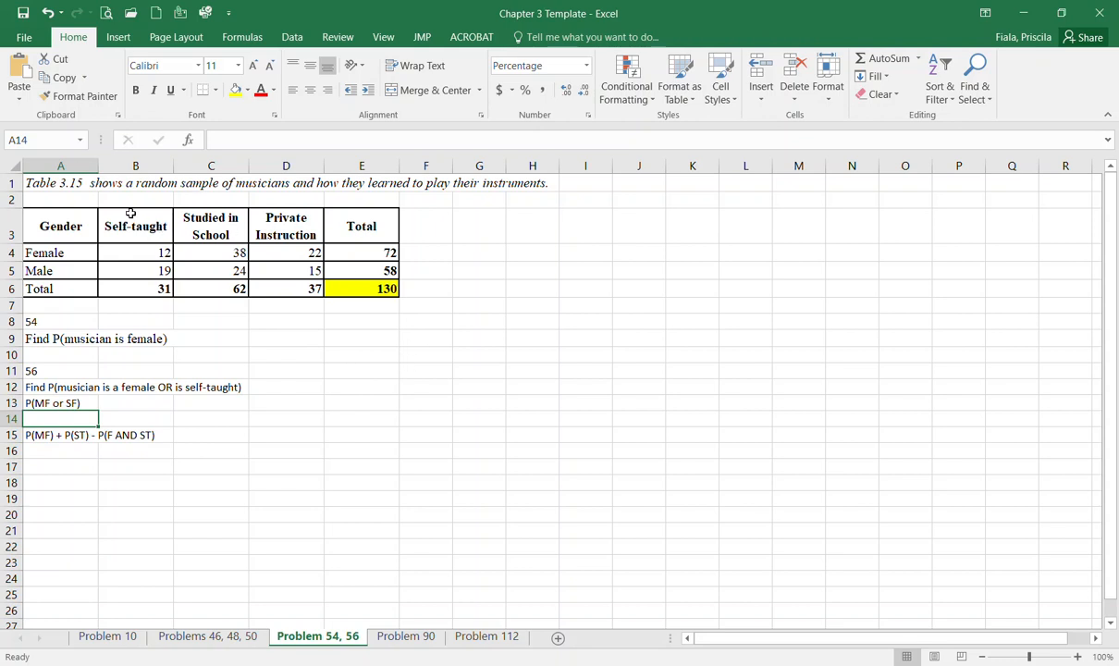
mouse_move(104, 233)
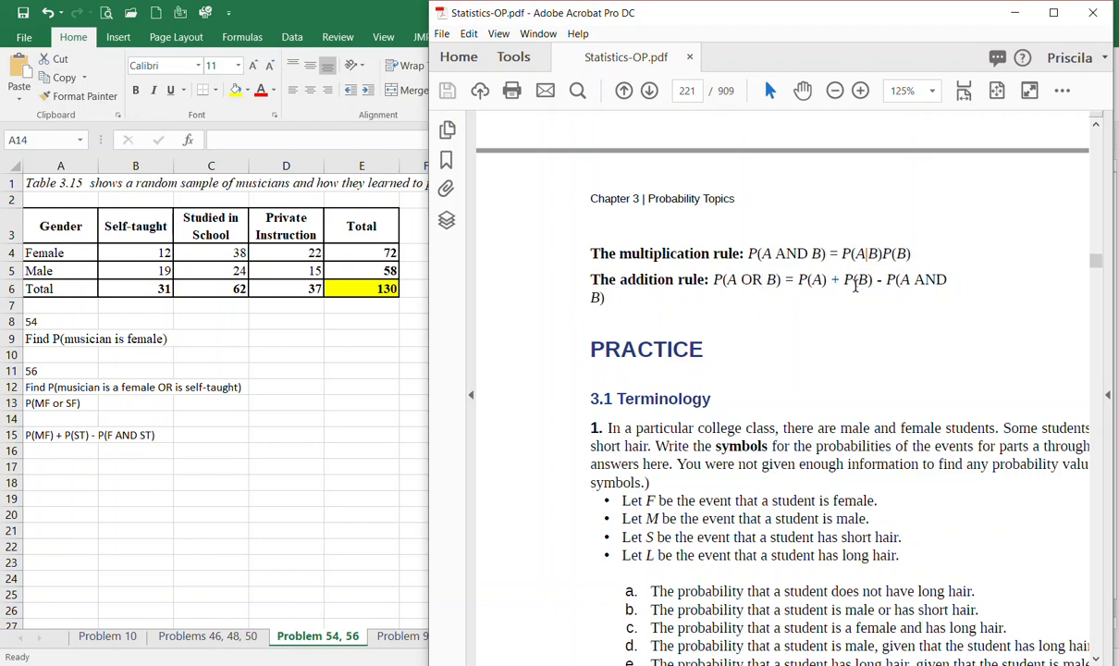
mouse_move(572, 364)
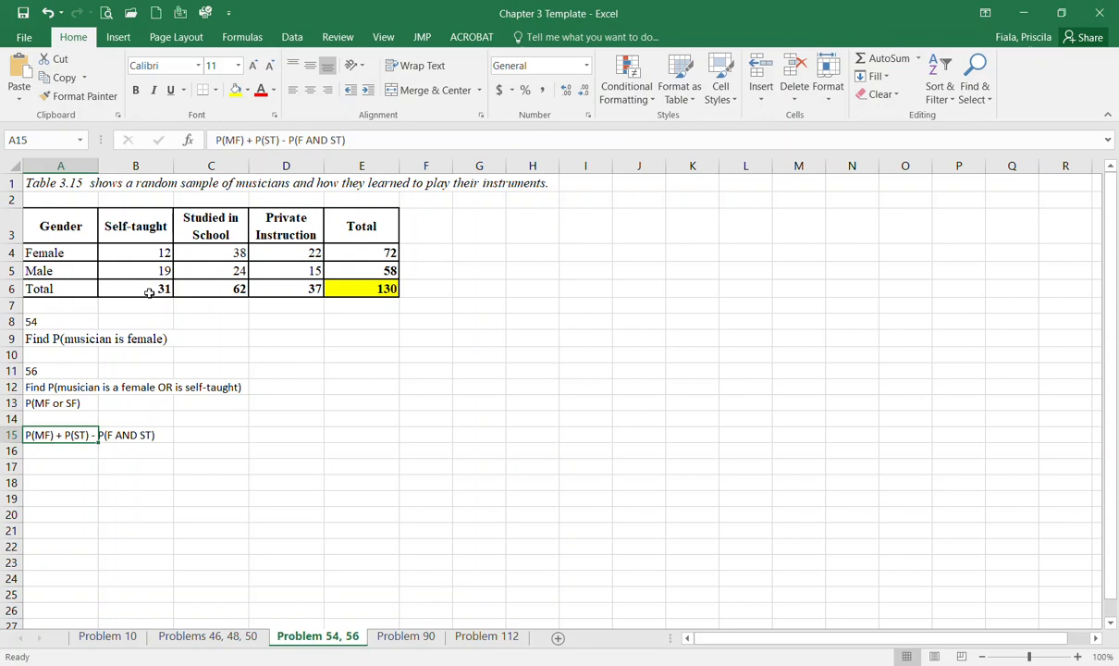
mouse_move(240, 322)
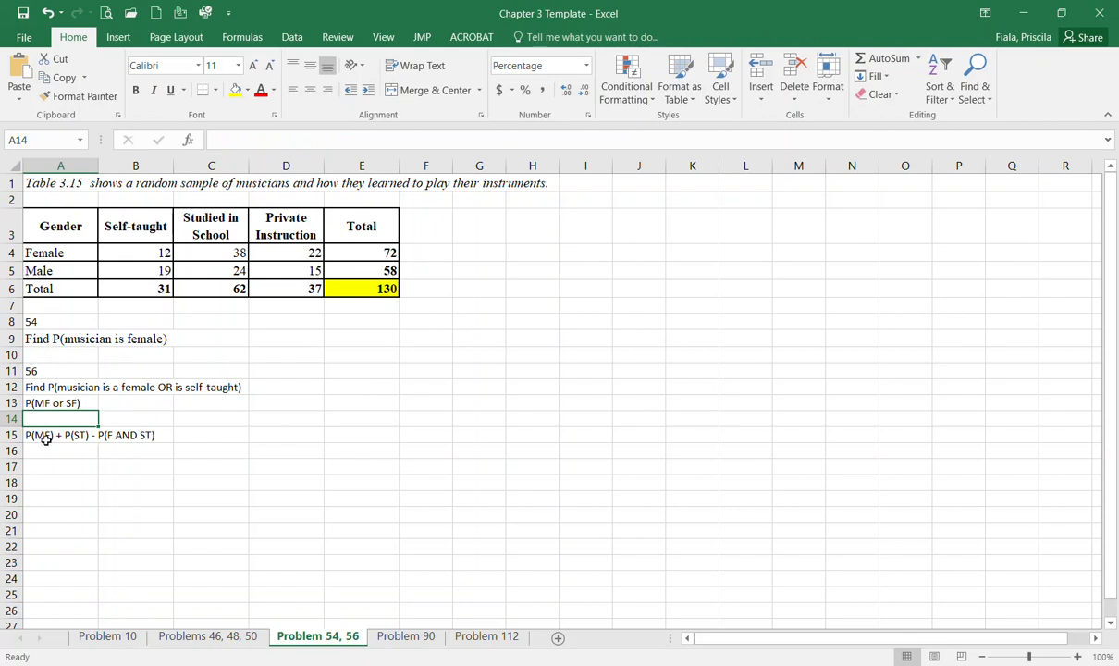
mouse_move(41, 435)
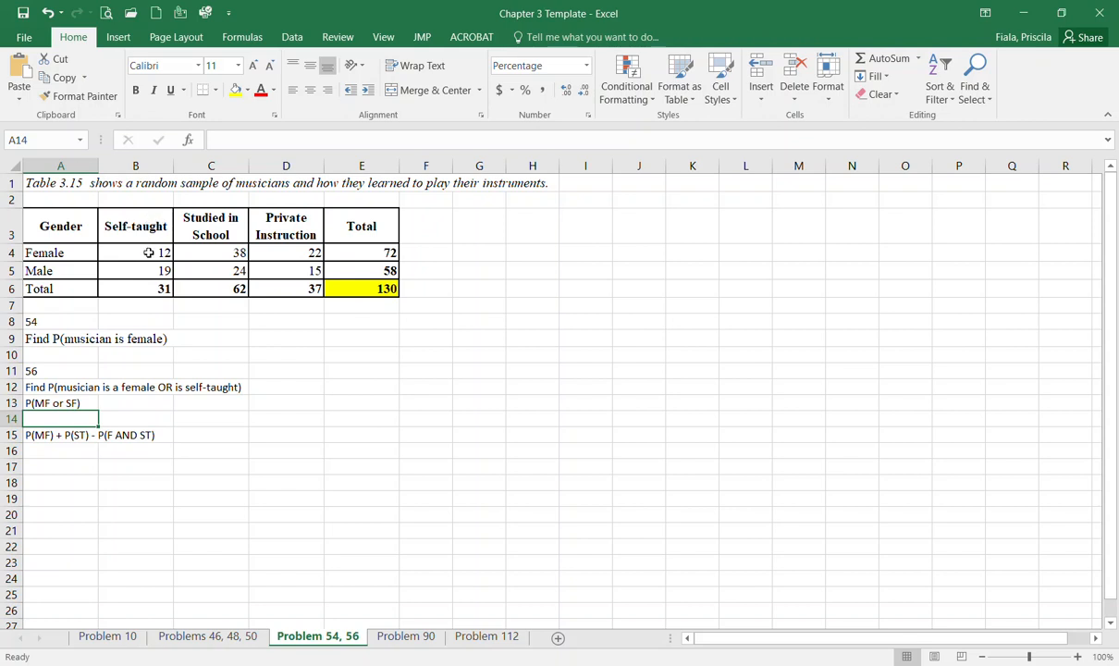
mouse_move(239, 197)
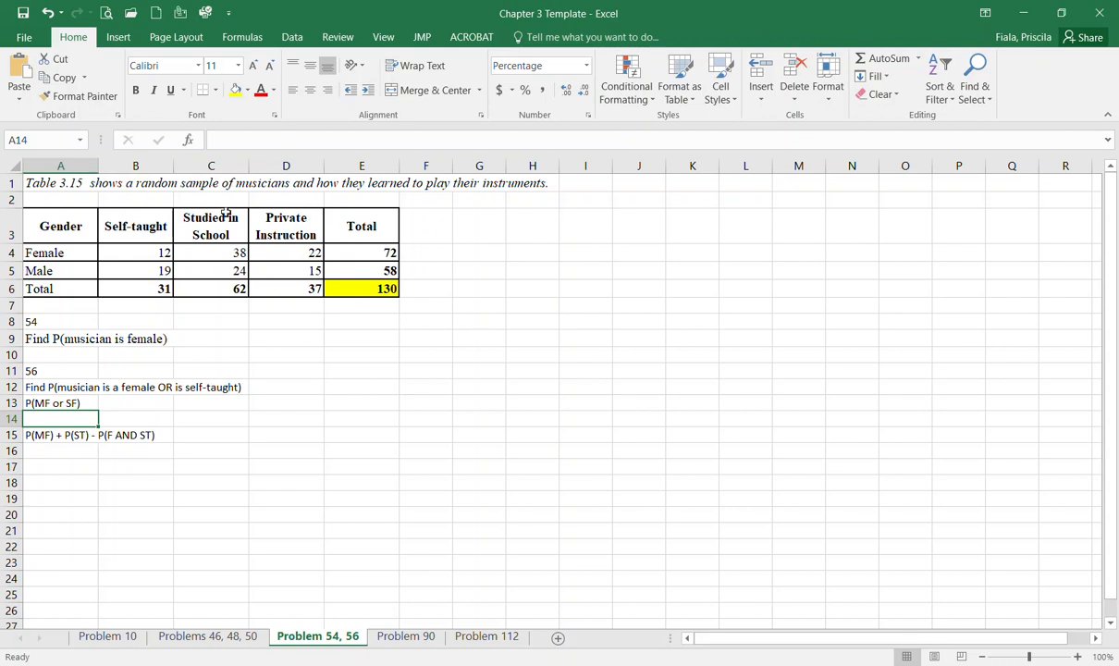
mouse_move(181, 270)
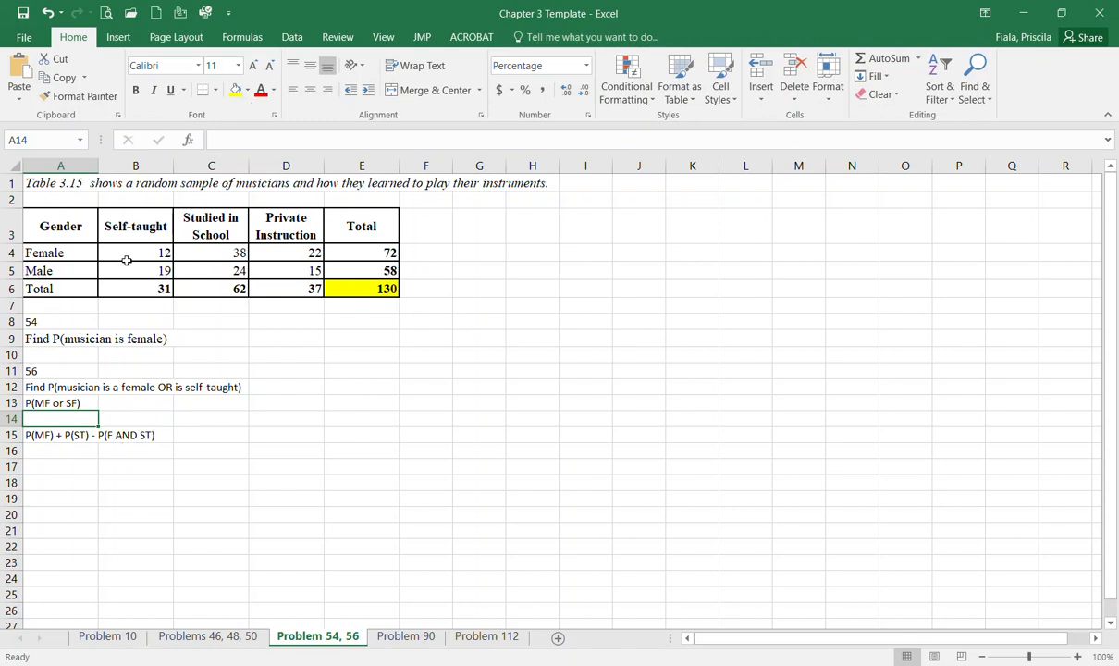
mouse_move(133, 217)
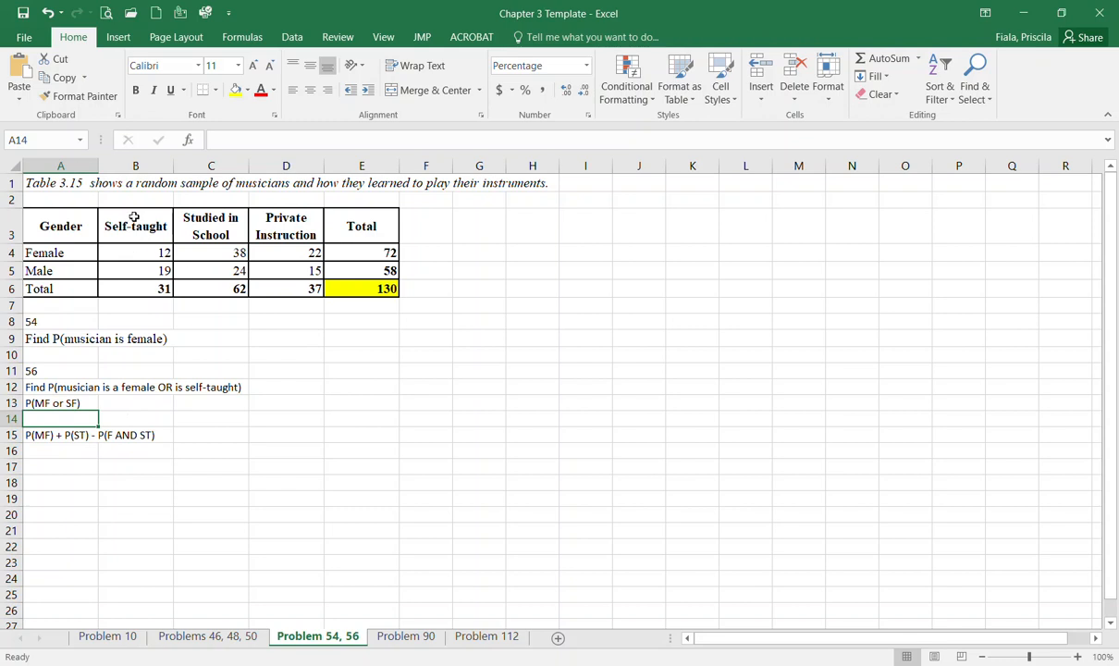
Fill the Self-taught heading and Female row label with yellow
click(135, 226)
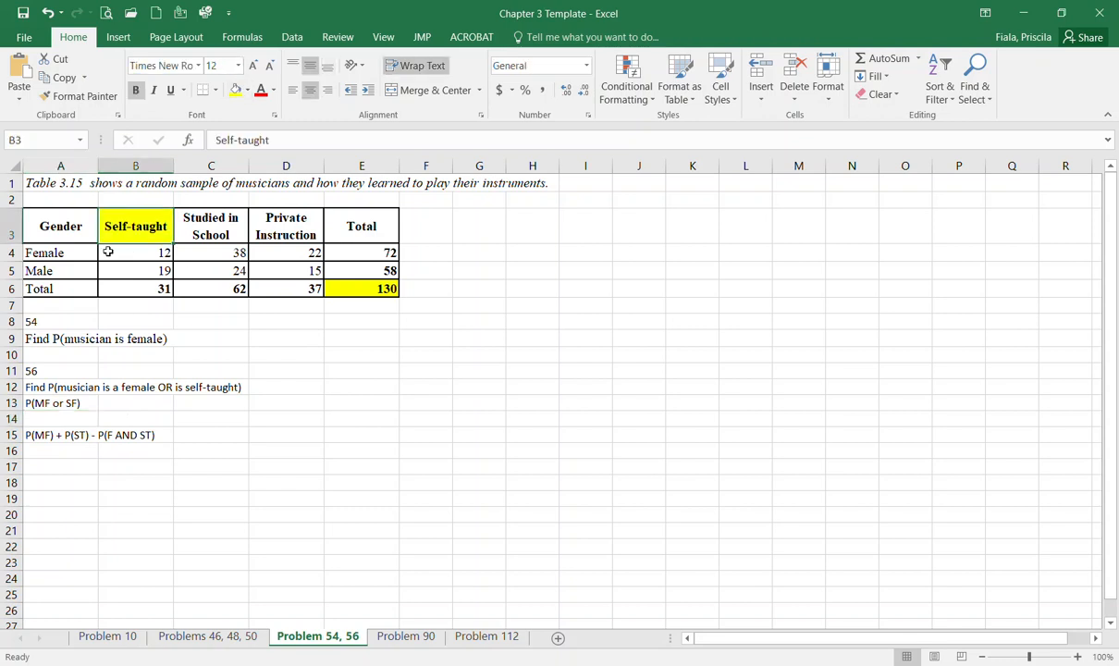
click(59, 251)
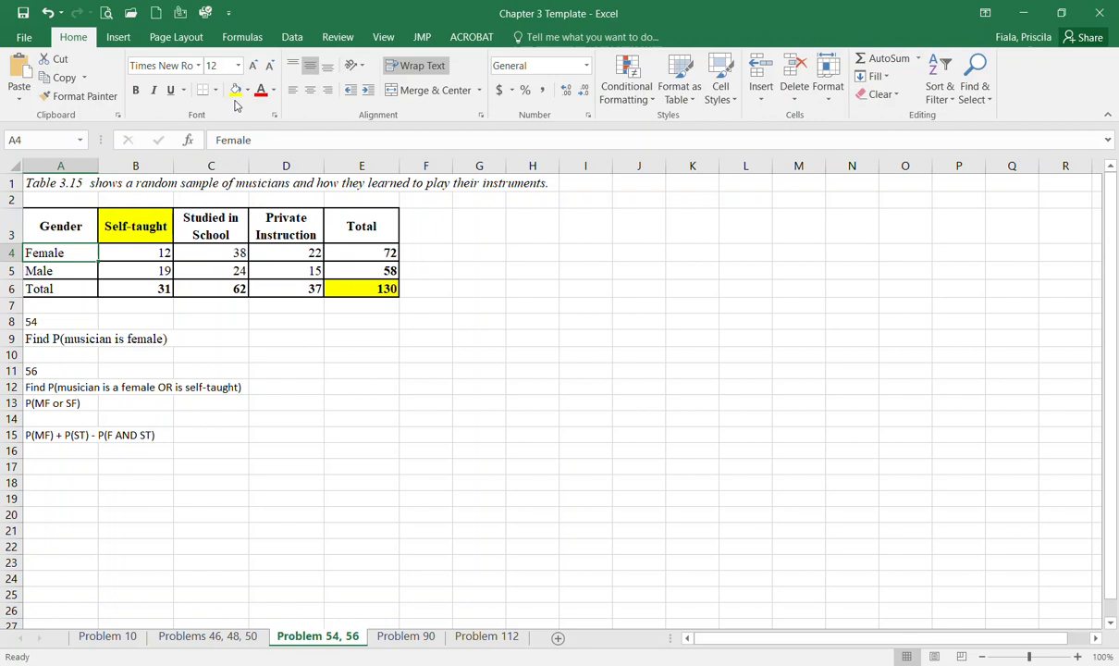
click(135, 252)
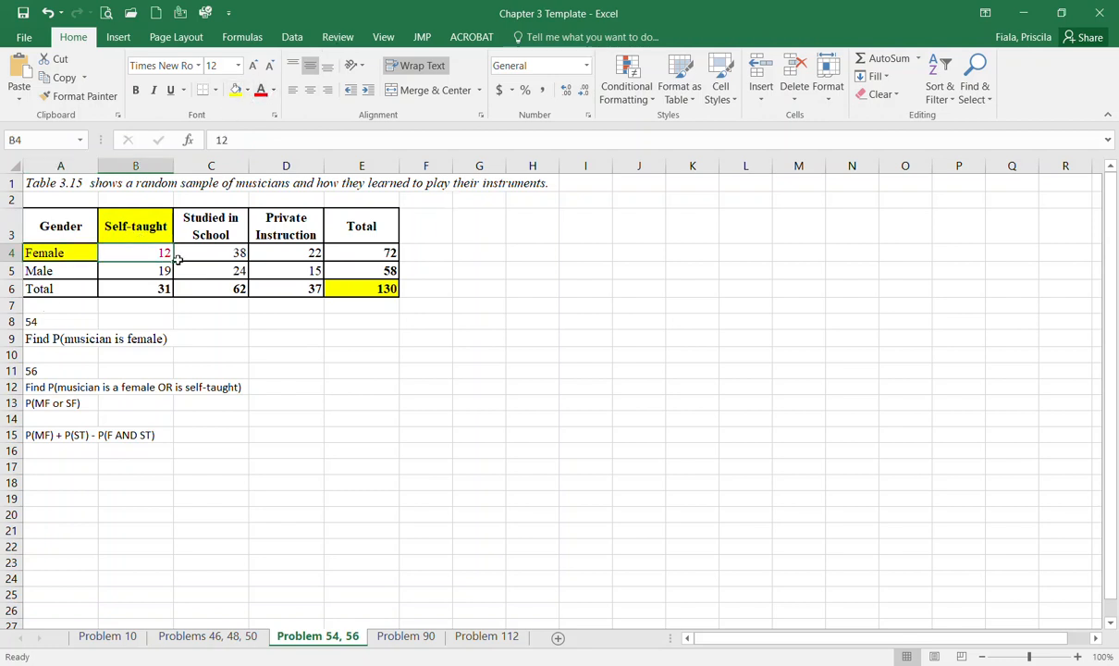
mouse_move(115, 441)
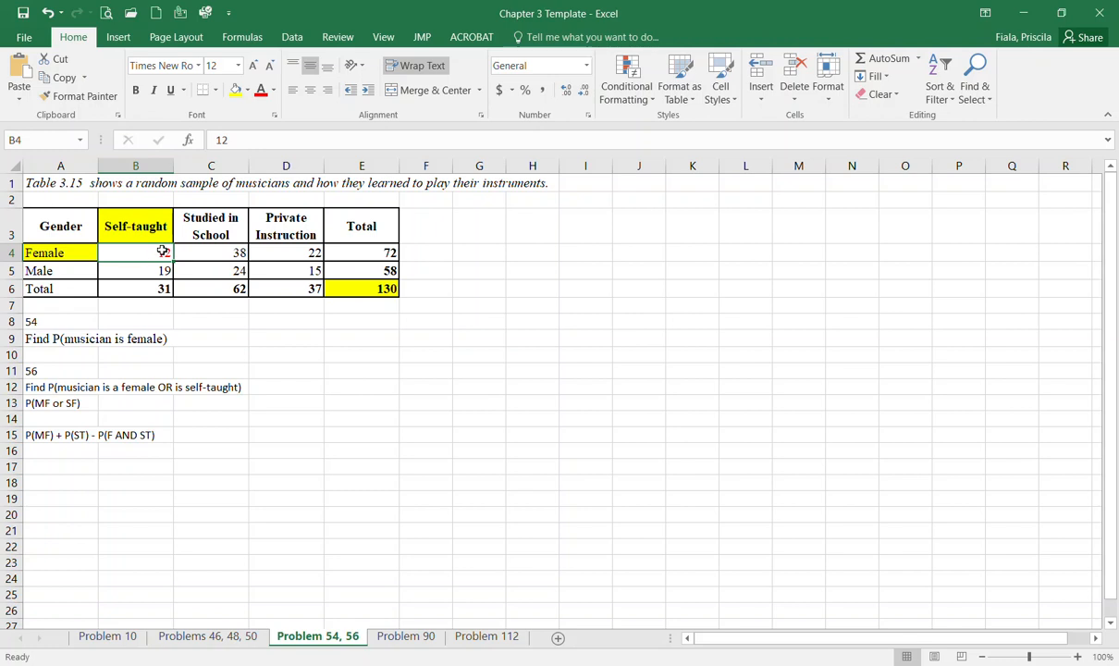
Color the female self-taught count 12 red, leaving the total 19 unchanged
text(12)
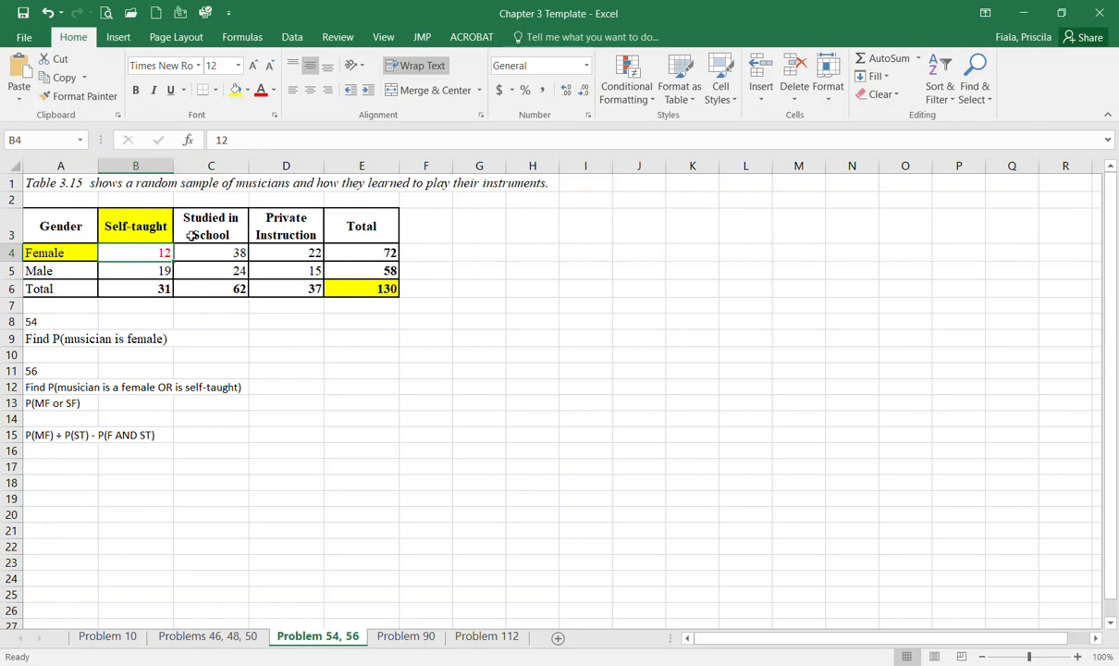
click(362, 252)
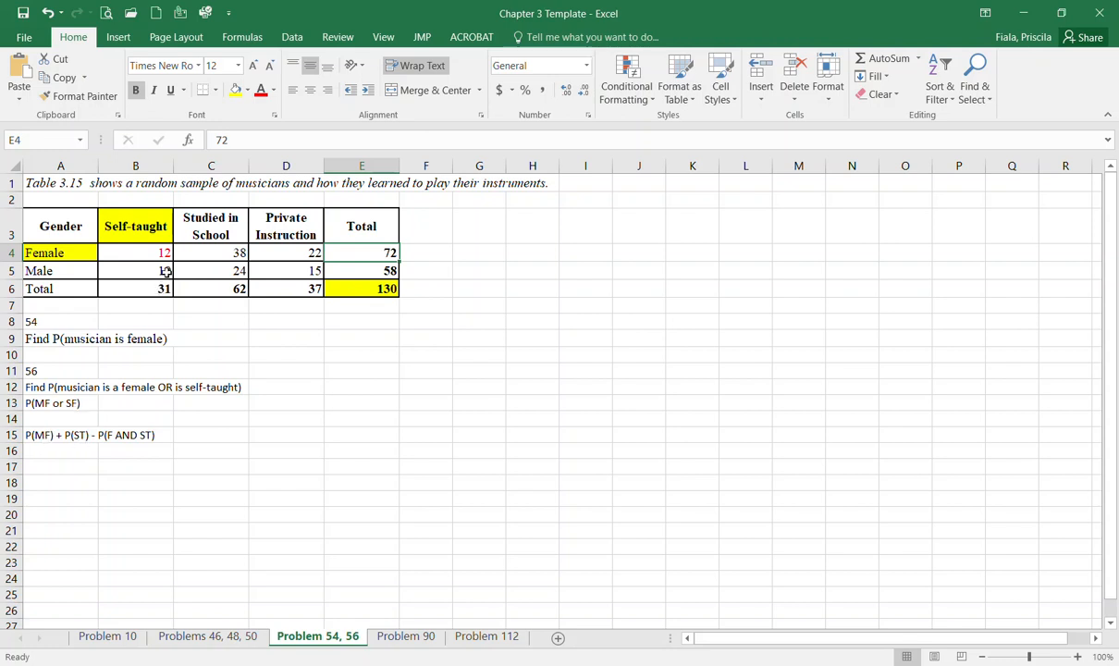
text(19)
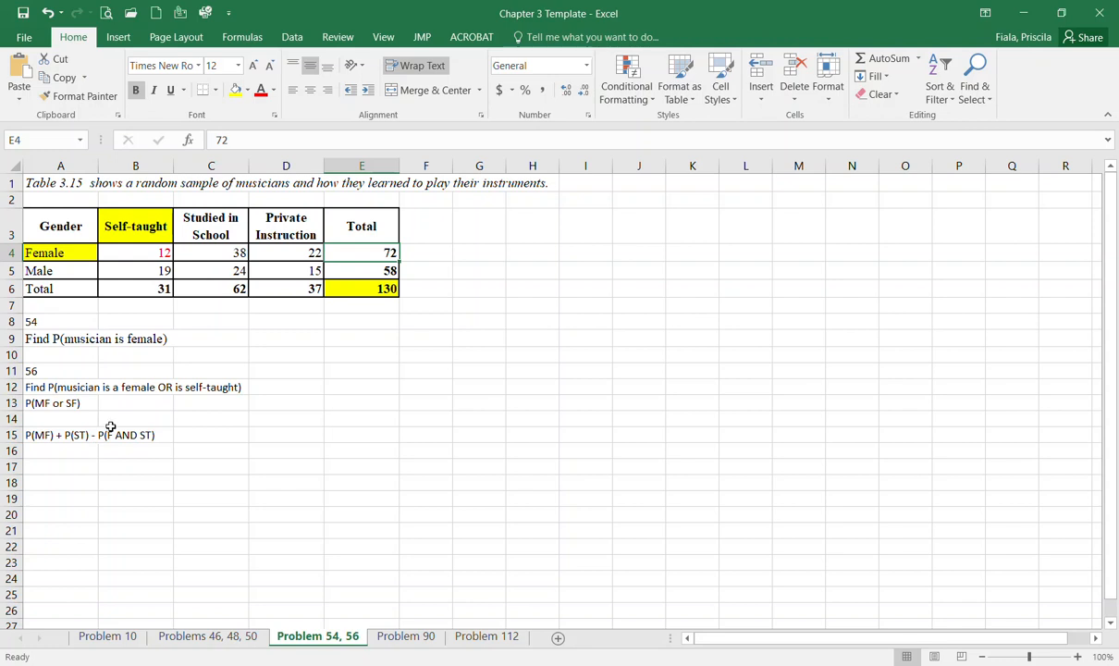
click(135, 252)
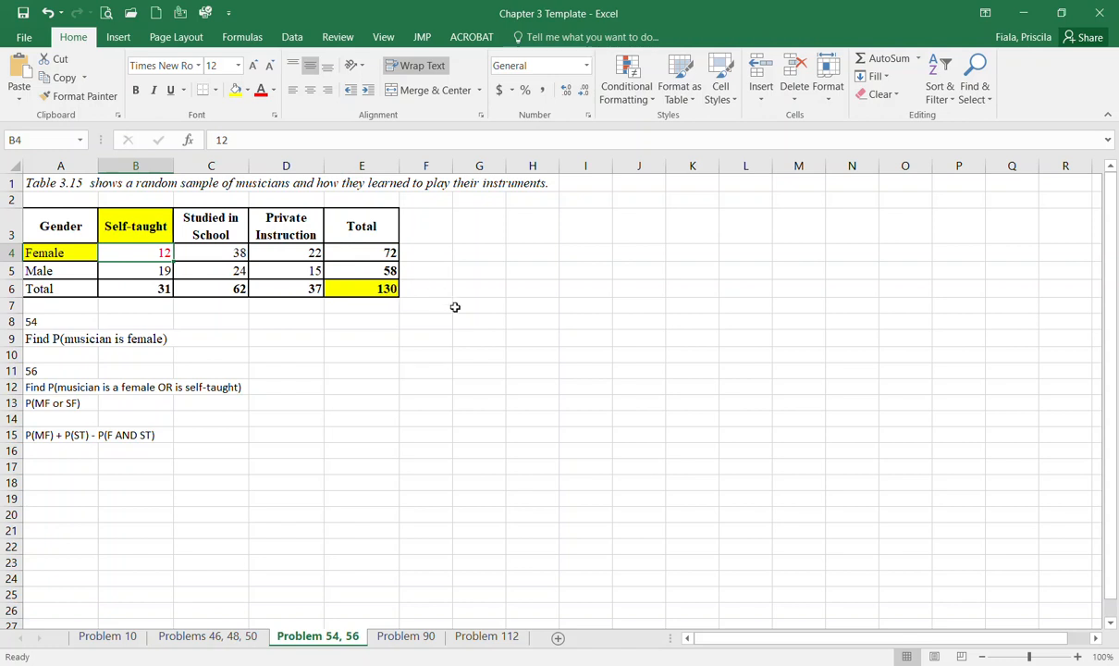
click(285, 435)
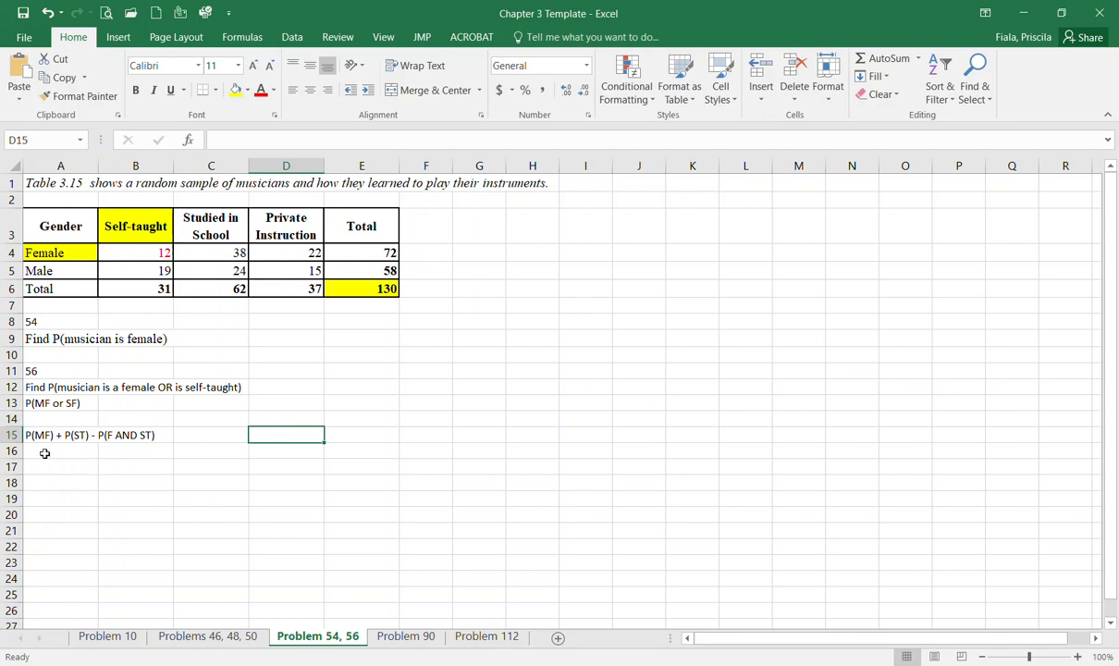
mouse_move(109, 383)
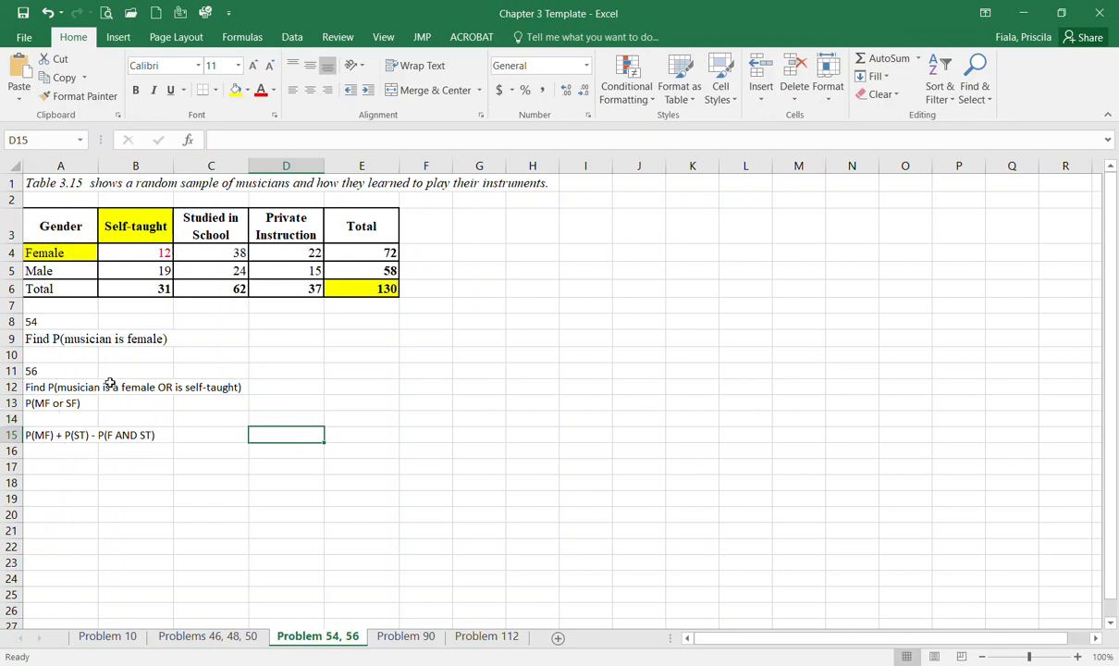